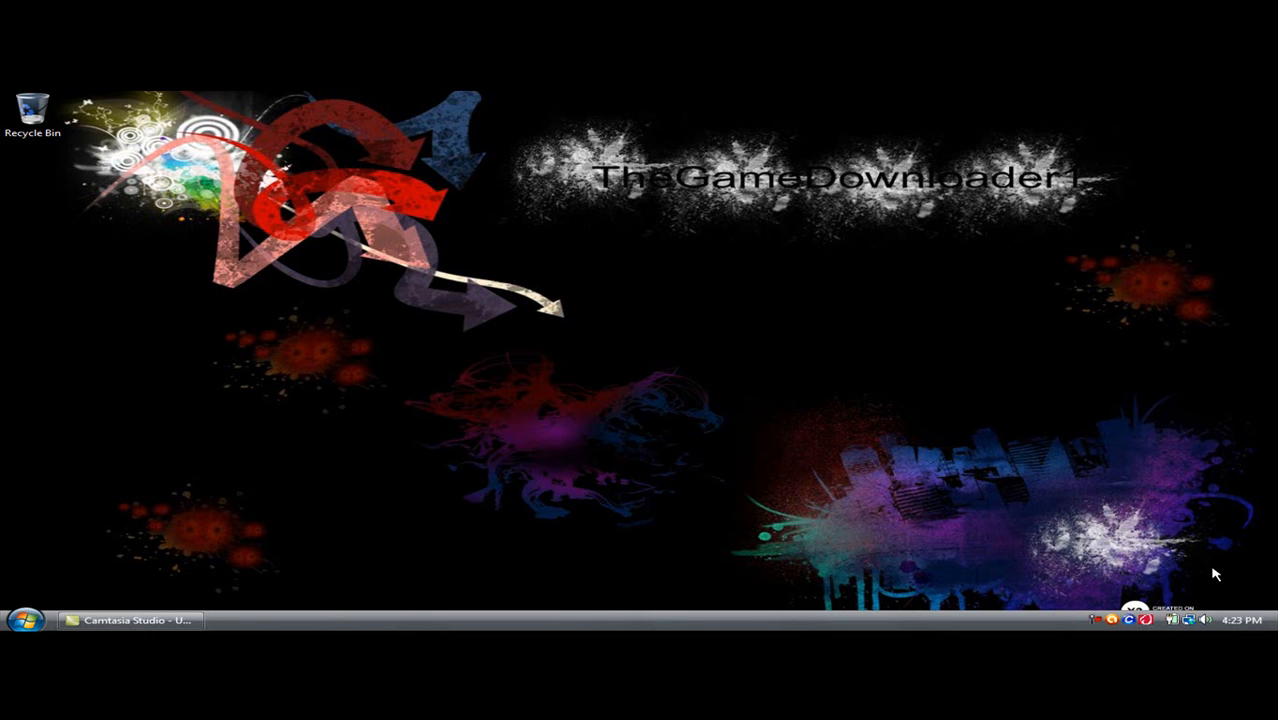
Launch Mozilla Firefox from the quick launch bar
left_click(24, 620)
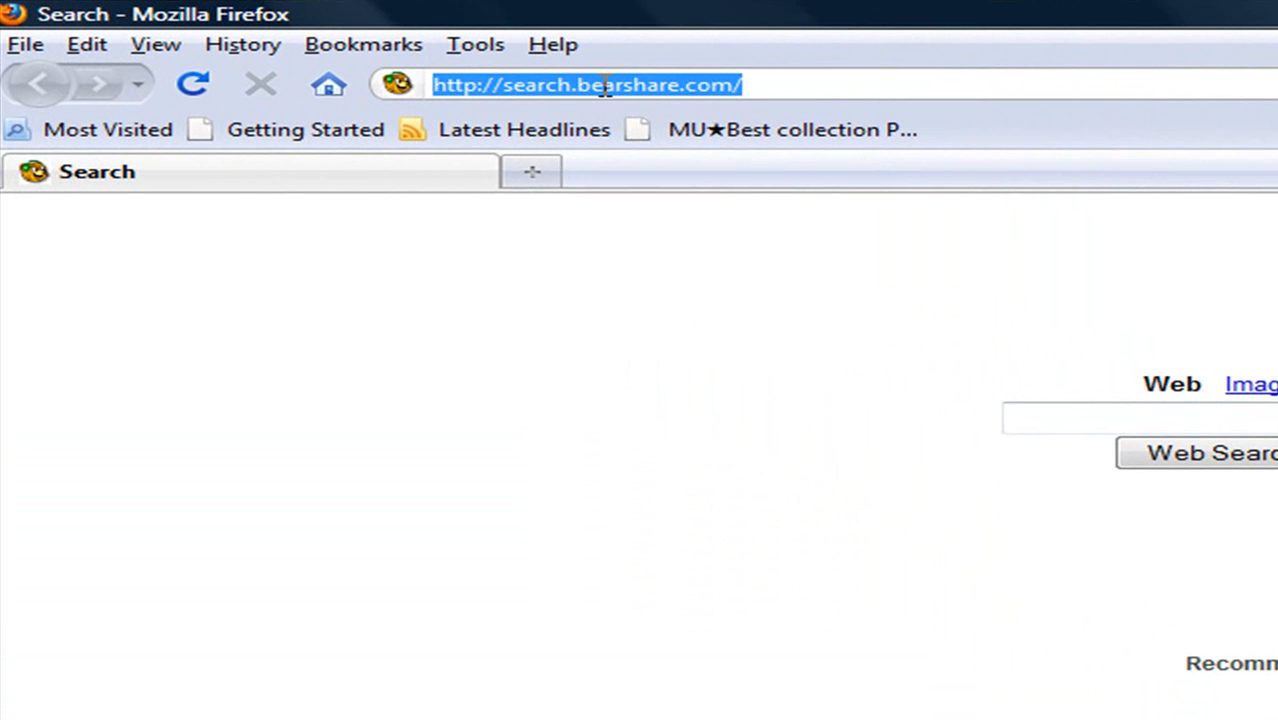
Navigate Firefox to Google Images, then close the browser back to the desktop
type("googl")
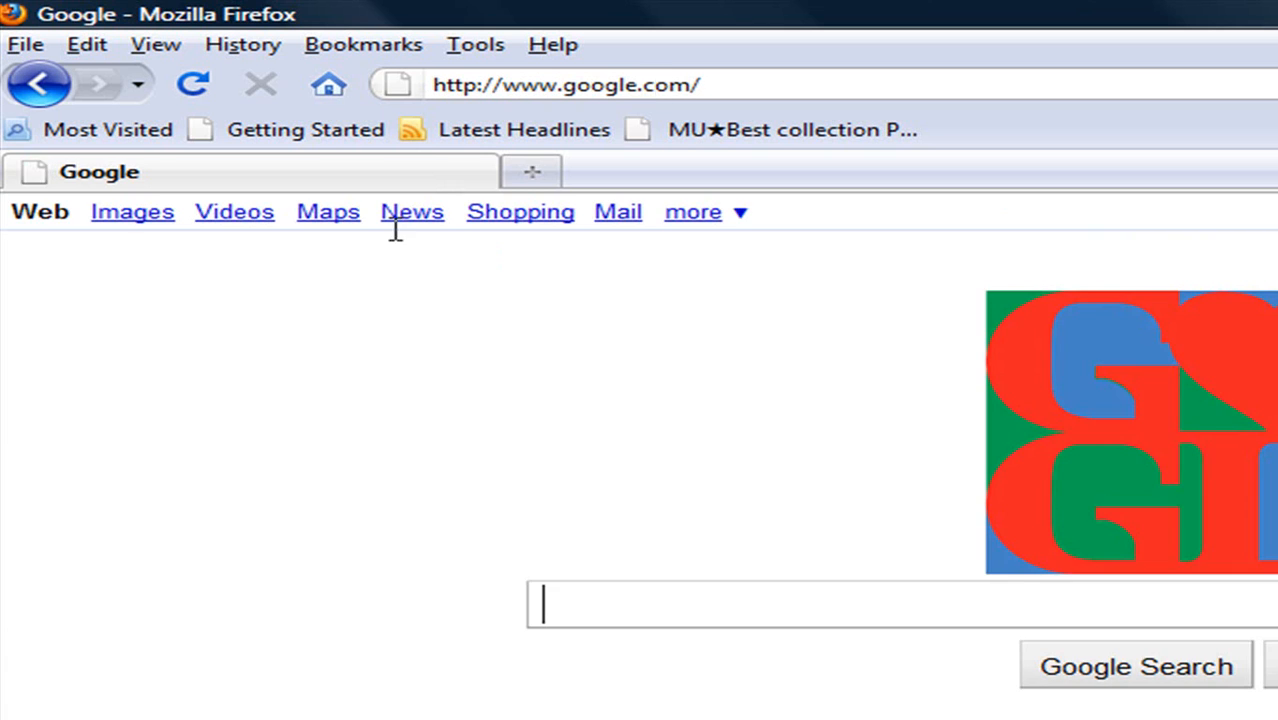
left_click(132, 212)
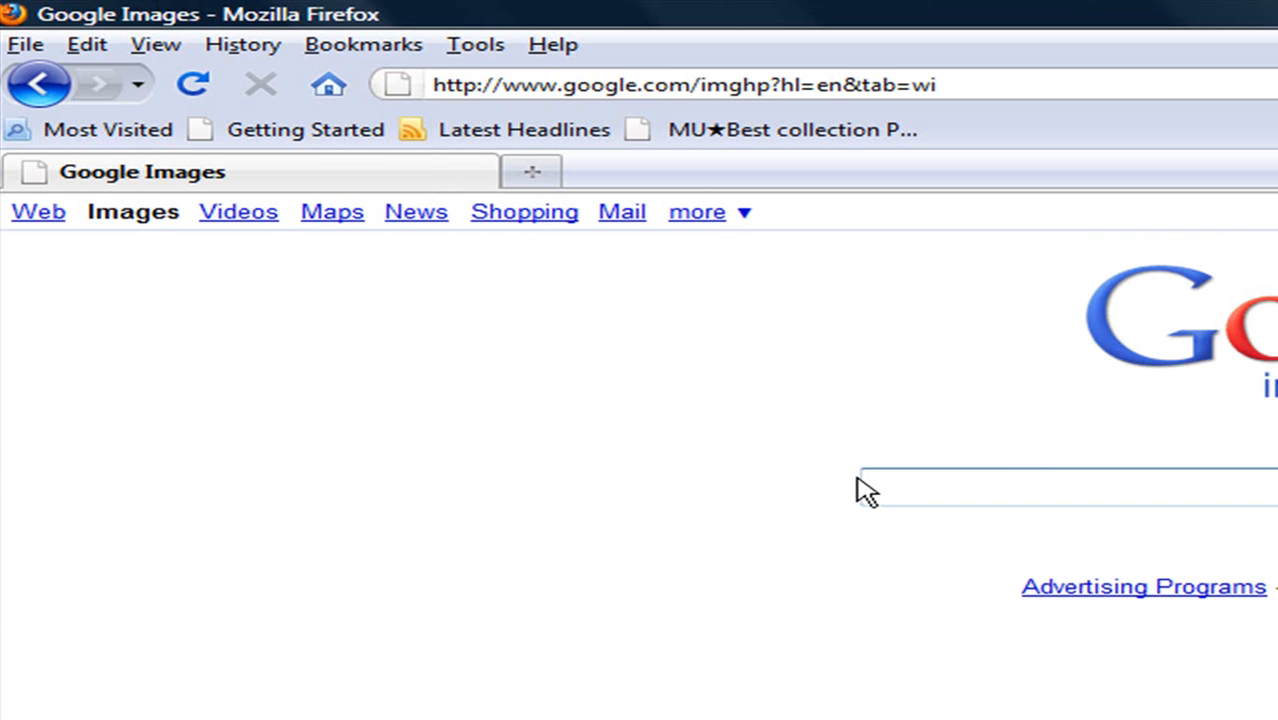
type("g")
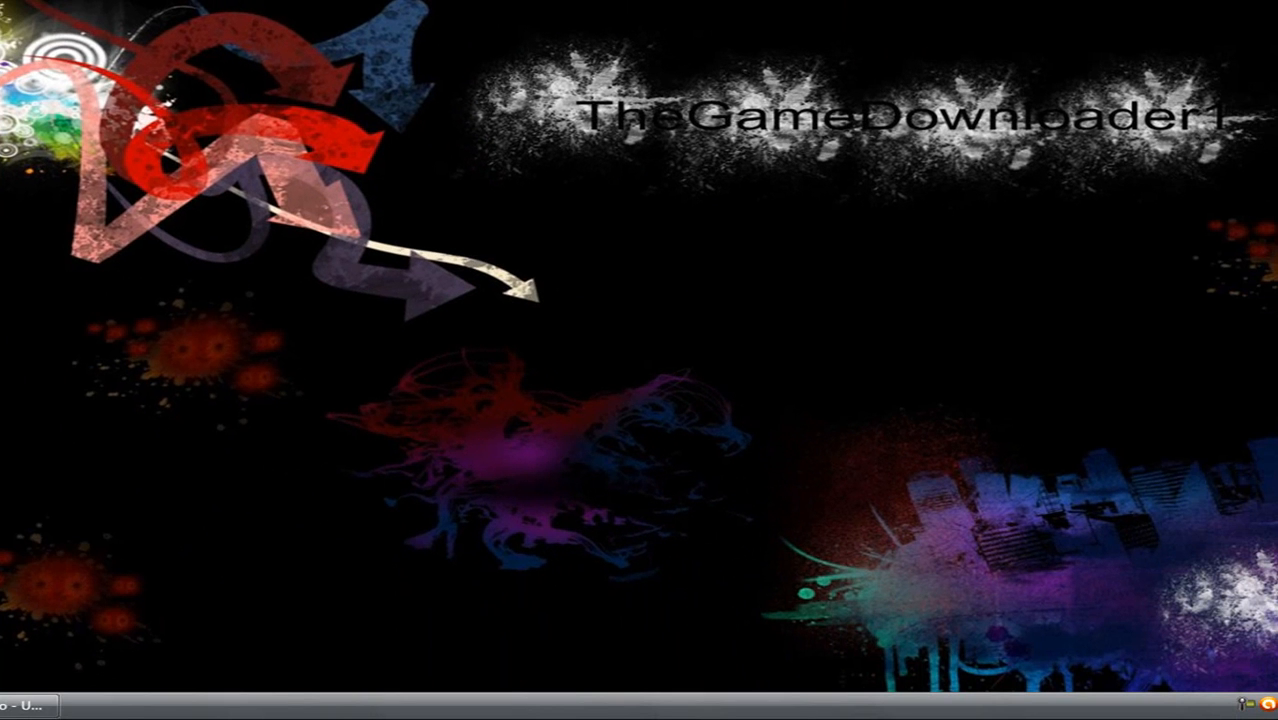
Open the TheGameDownloader10 personal folder's Downloads from the Start menu
left_click(20, 704)
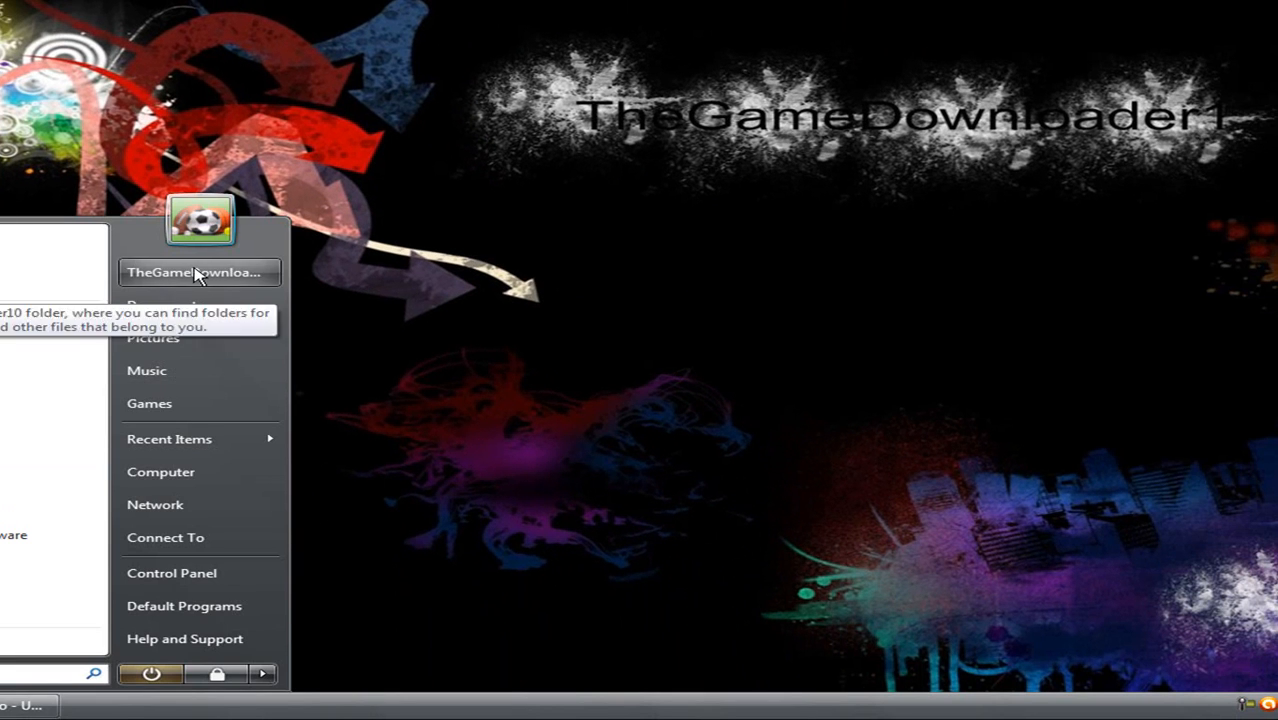
left_click(196, 272)
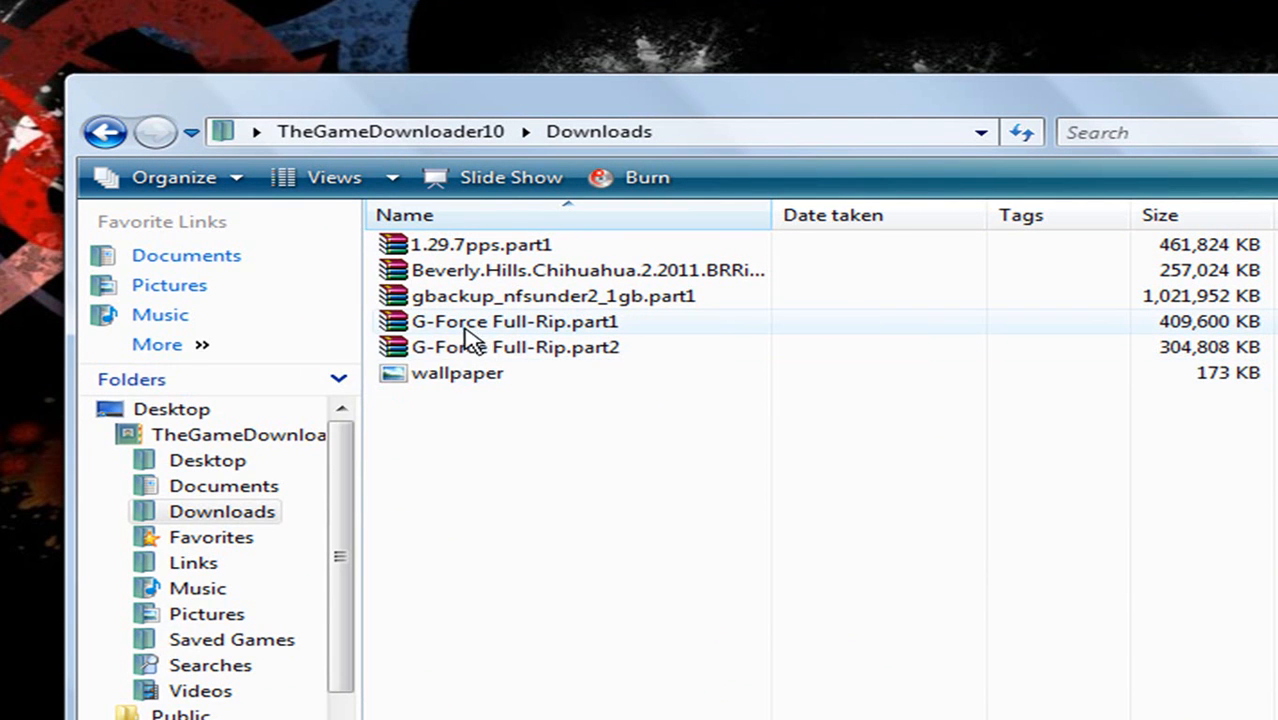
Extract G-Force Full-Rip.part1 with WinRAR into the Downloads folder
double_click(514, 320)
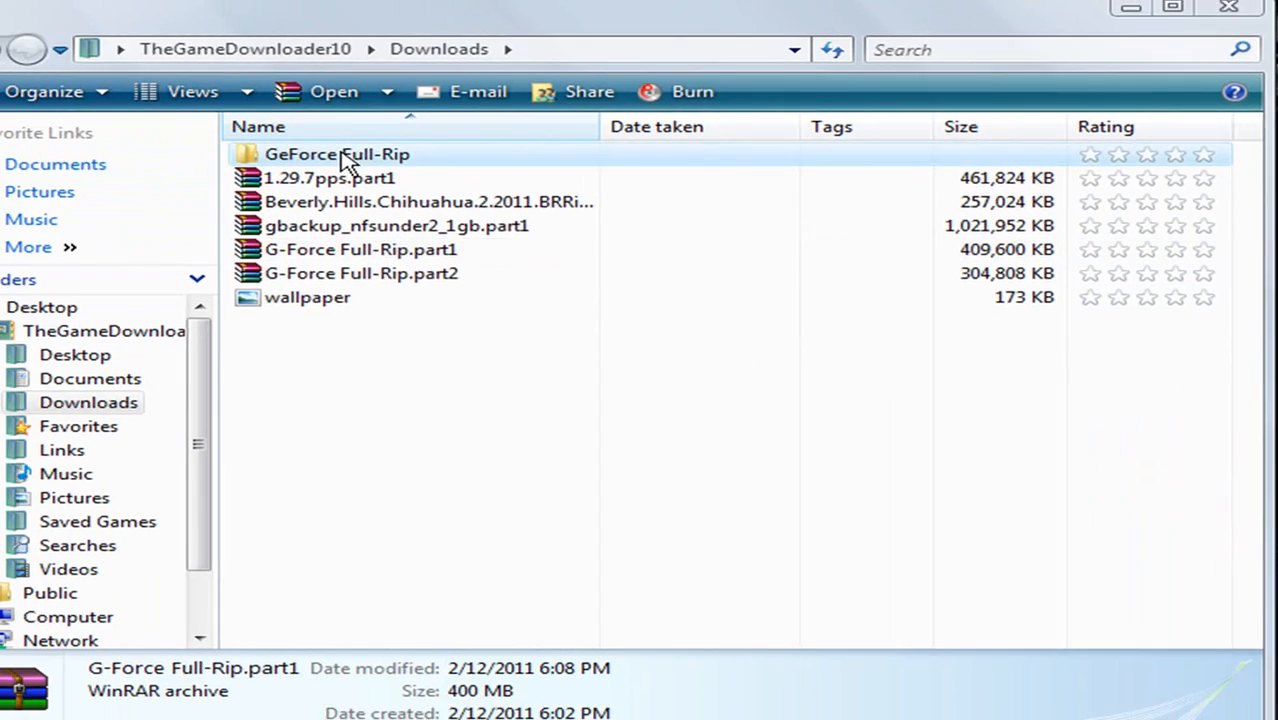
Run setup from inside the extracted GeForce Full-Rip folder
double_click(336, 152)
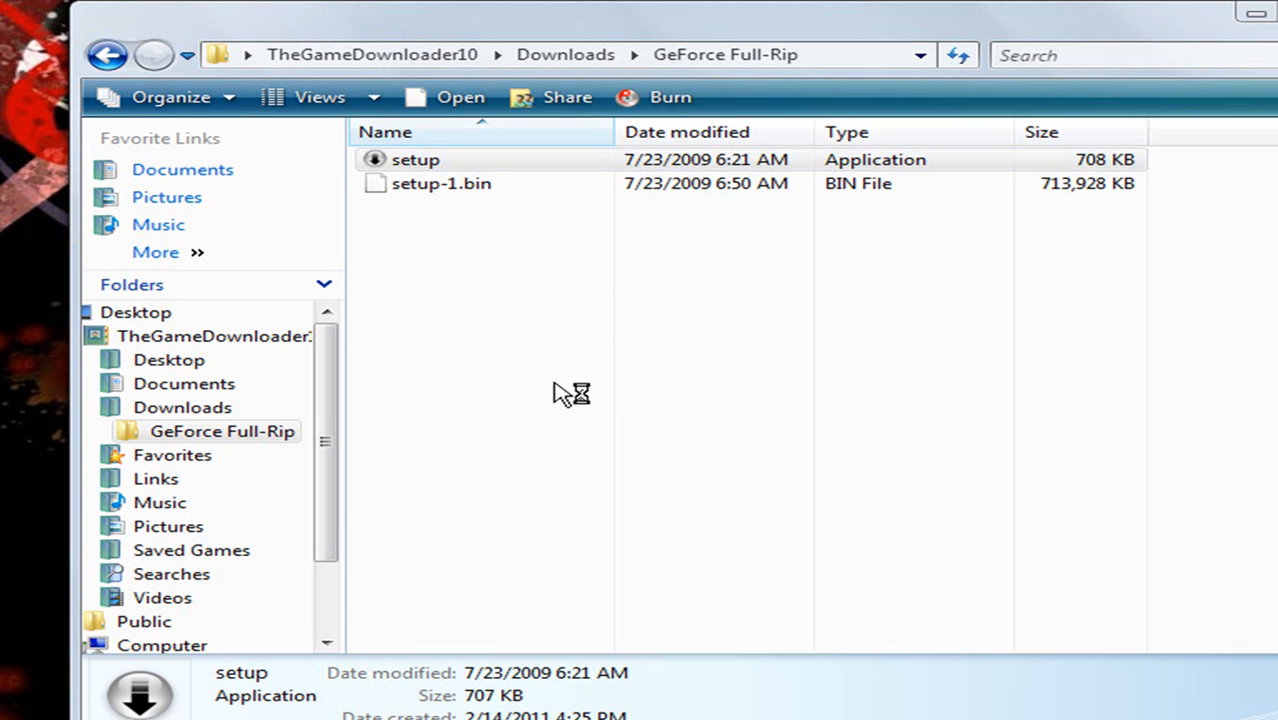
double_click(416, 160)
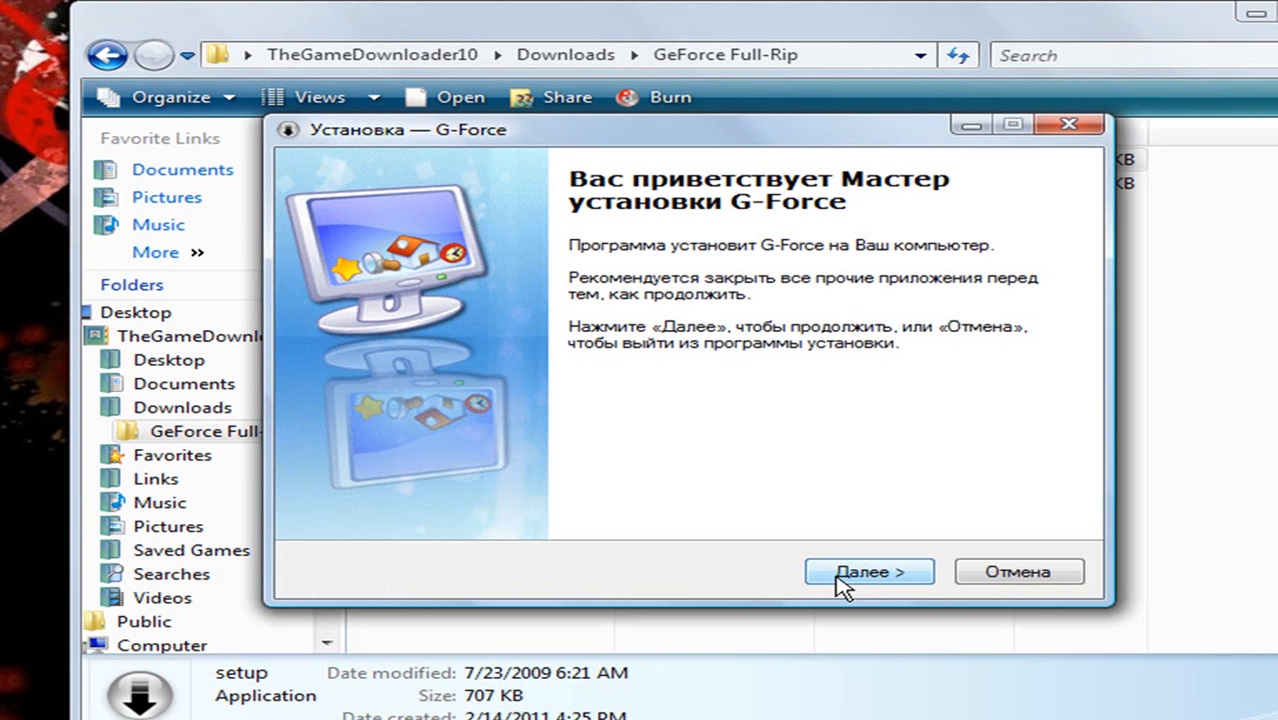
Accept defaults — C:\Program Files\G-Force, Start menu folder, desktop icon — and start the install
left_click(868, 572)
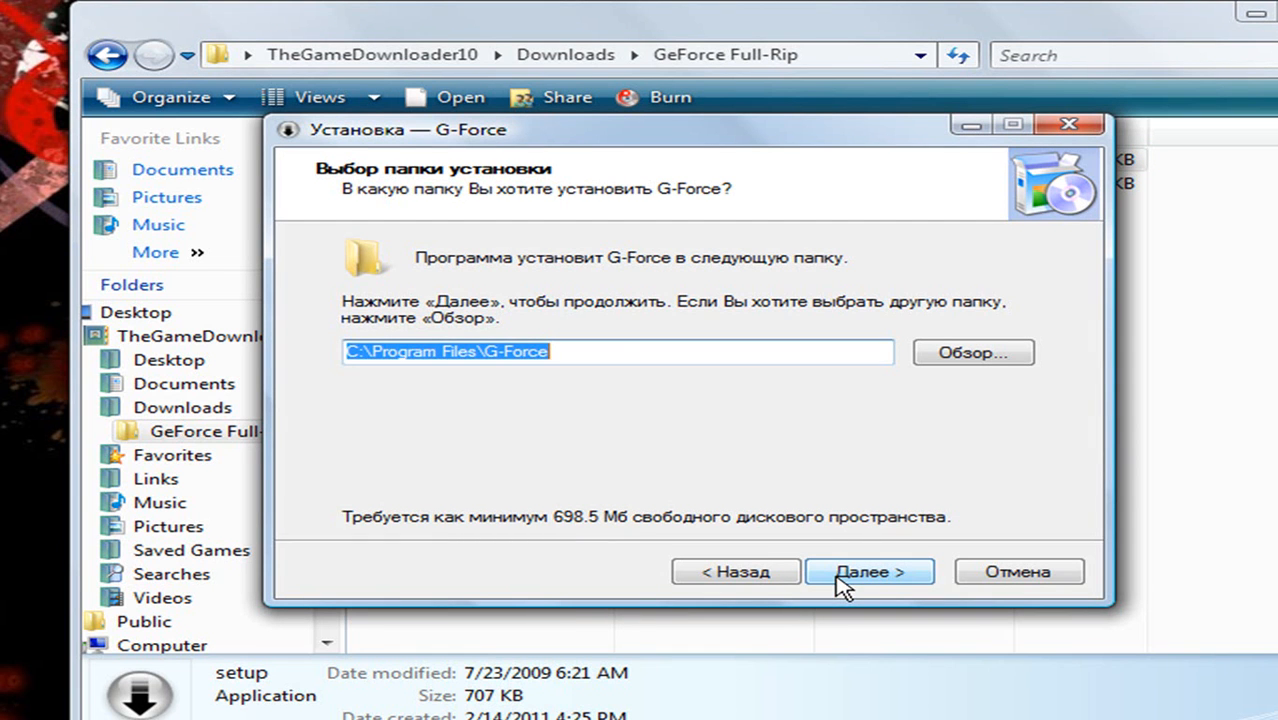
left_click(868, 572)
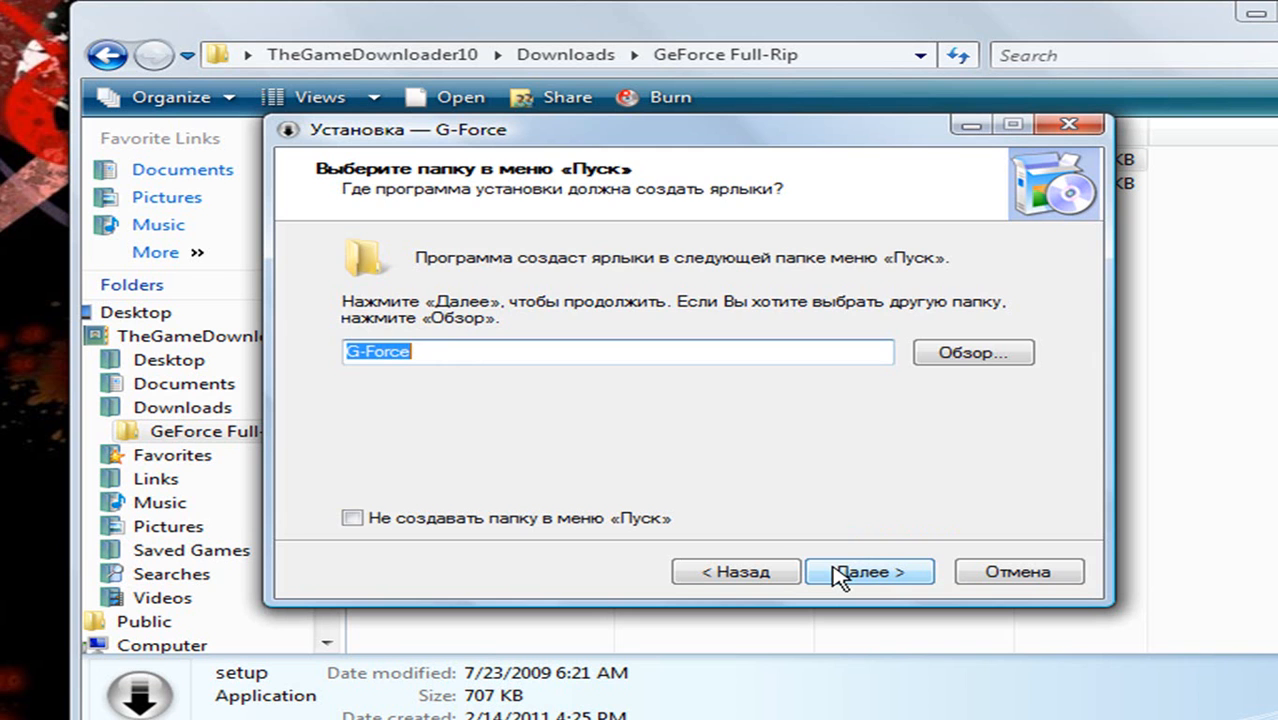
left_click(868, 572)
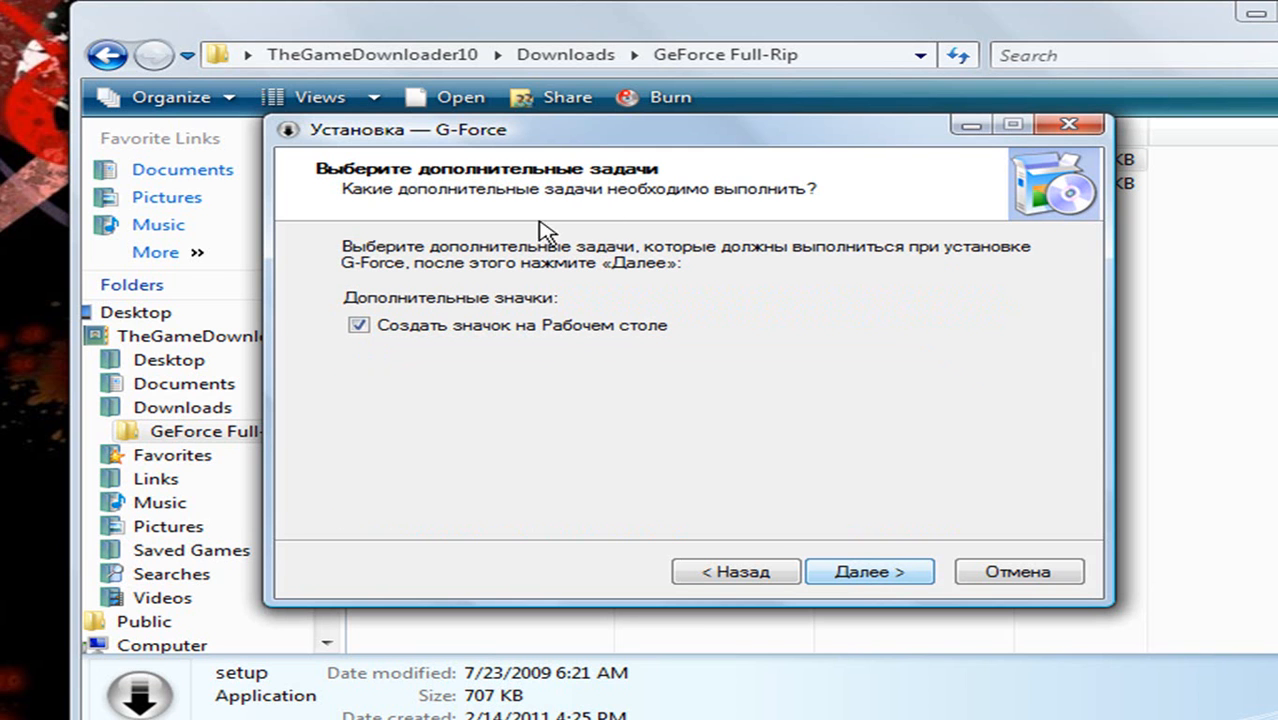
left_click(868, 572)
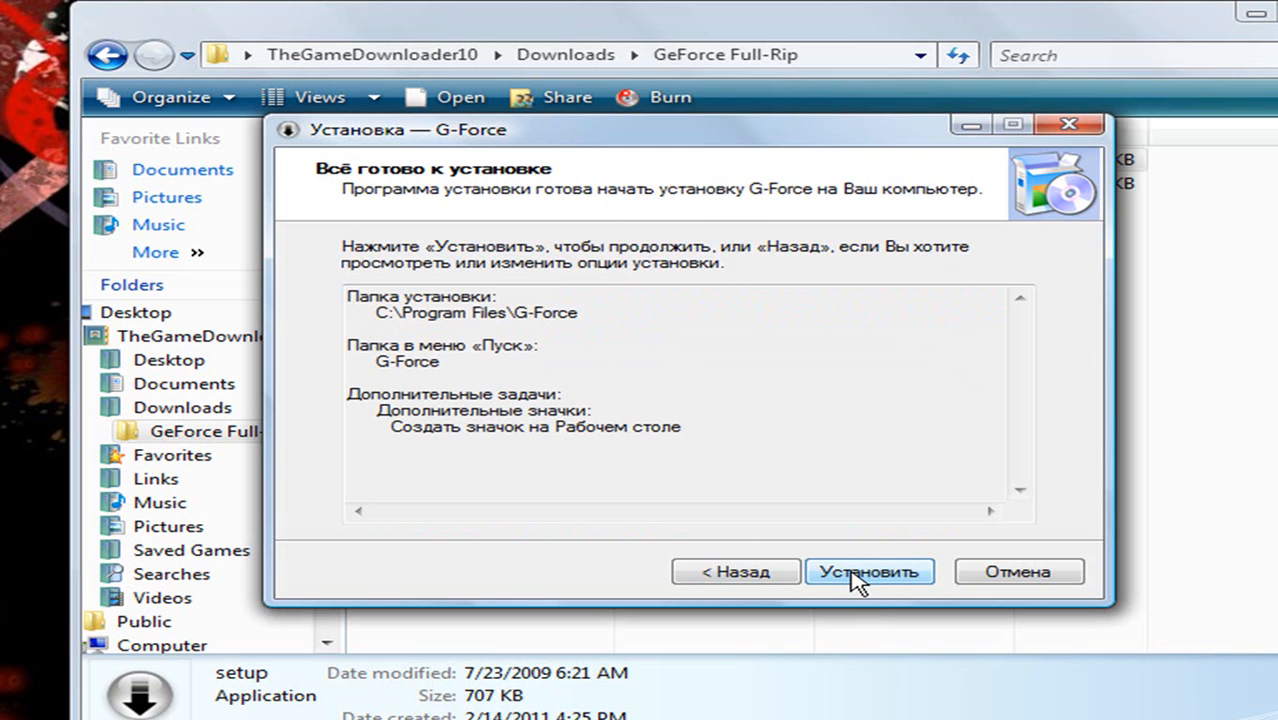
left_click(868, 572)
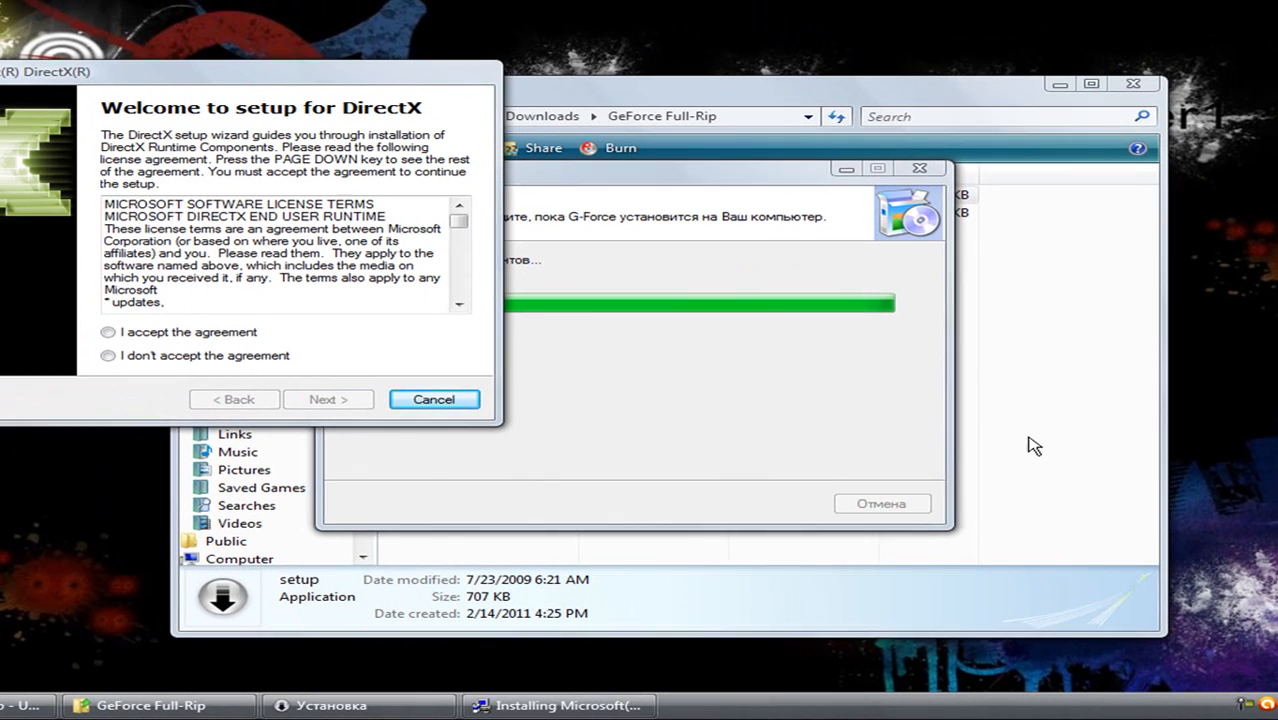
Accept the DirectX license and finish its setup, which finds a newer version installed
left_click(108, 332)
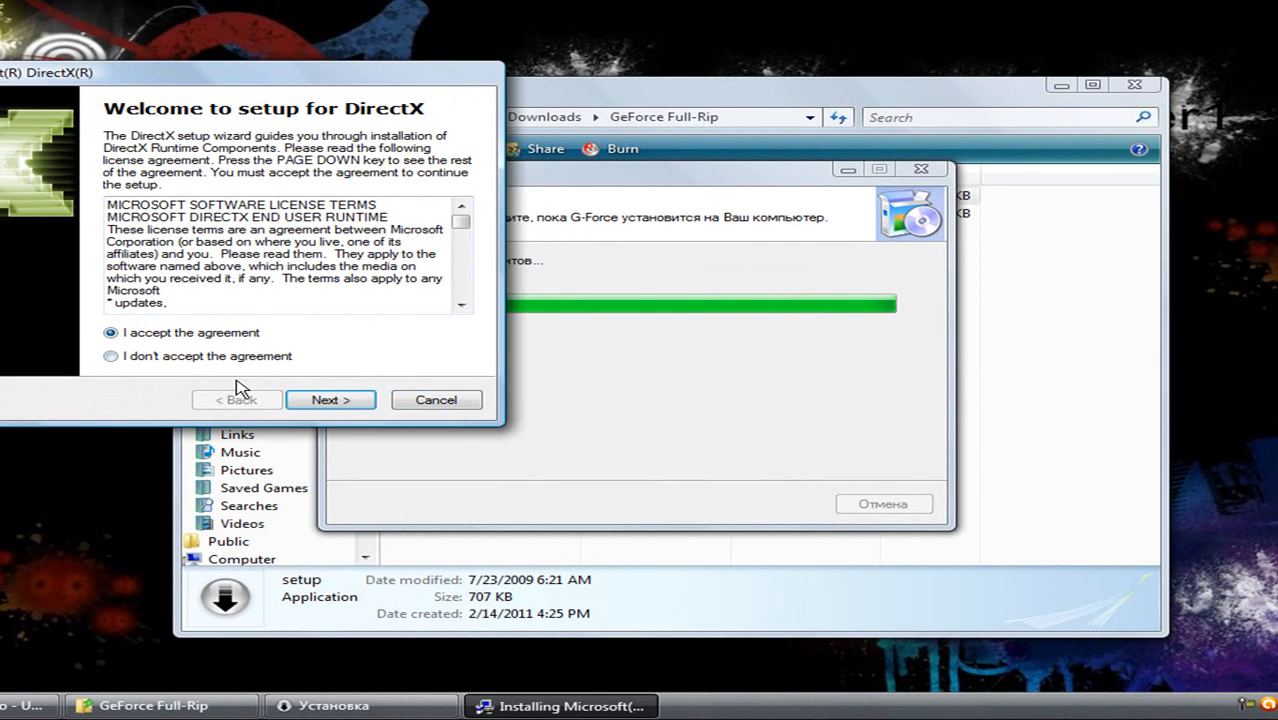
left_click(330, 400)
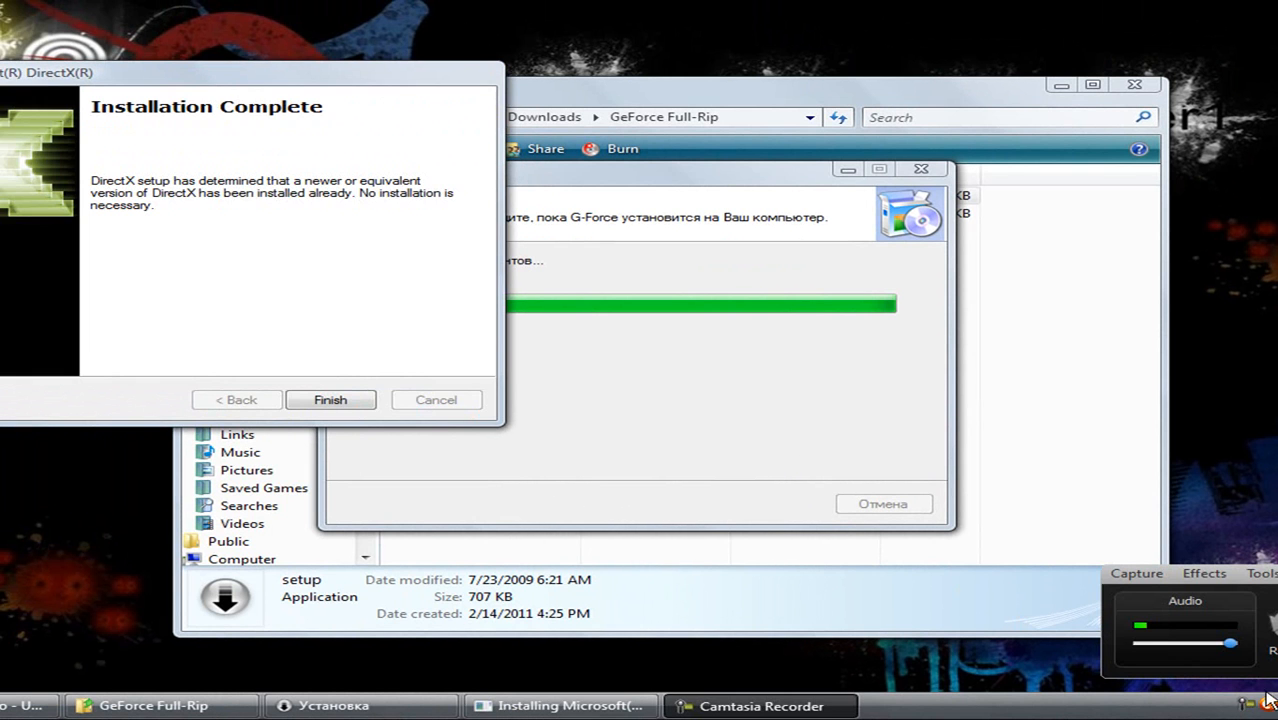
left_click(330, 400)
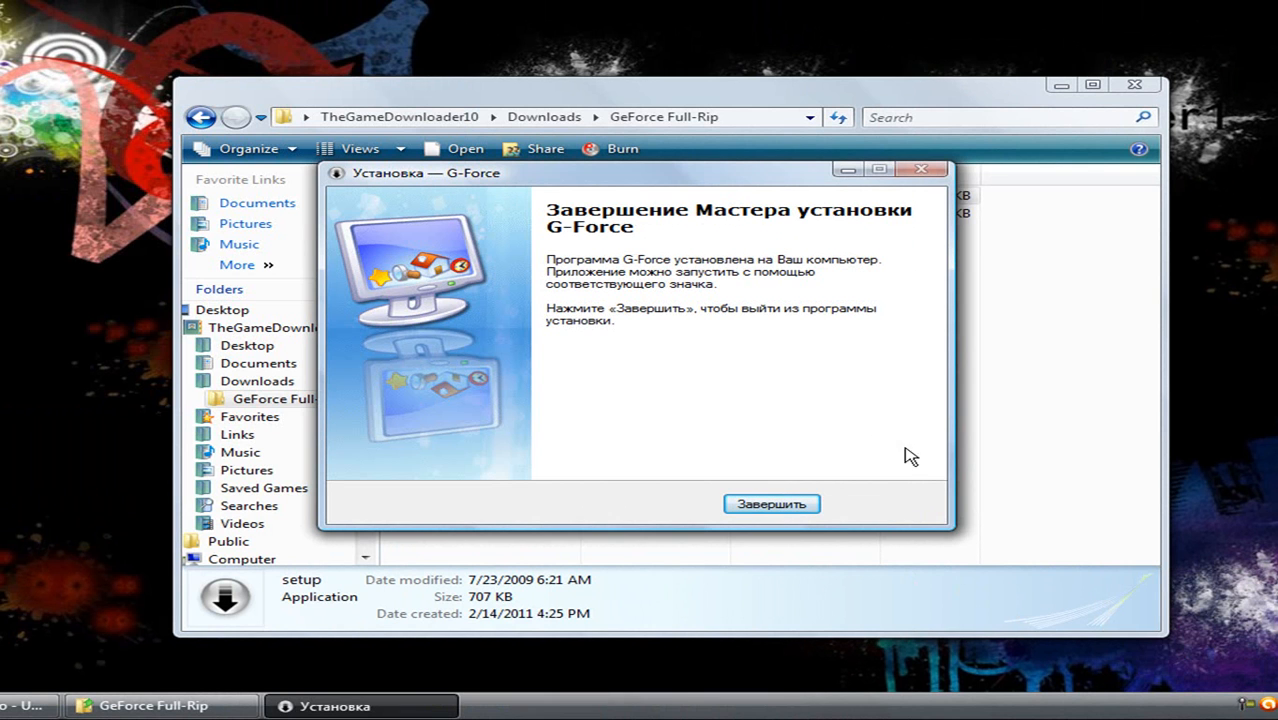
mouse_move(1018, 592)
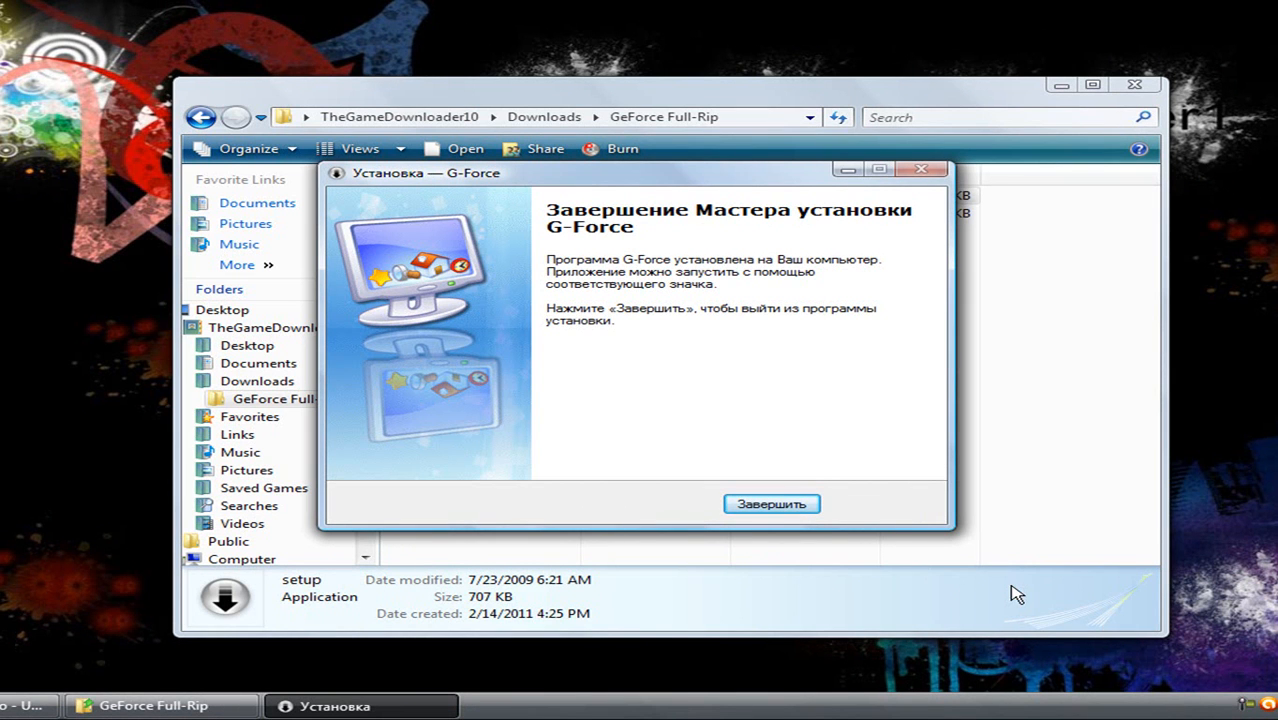
Close the finished G-Force installer with Завершить, leaving the desktop shortcut
left_click(772, 504)
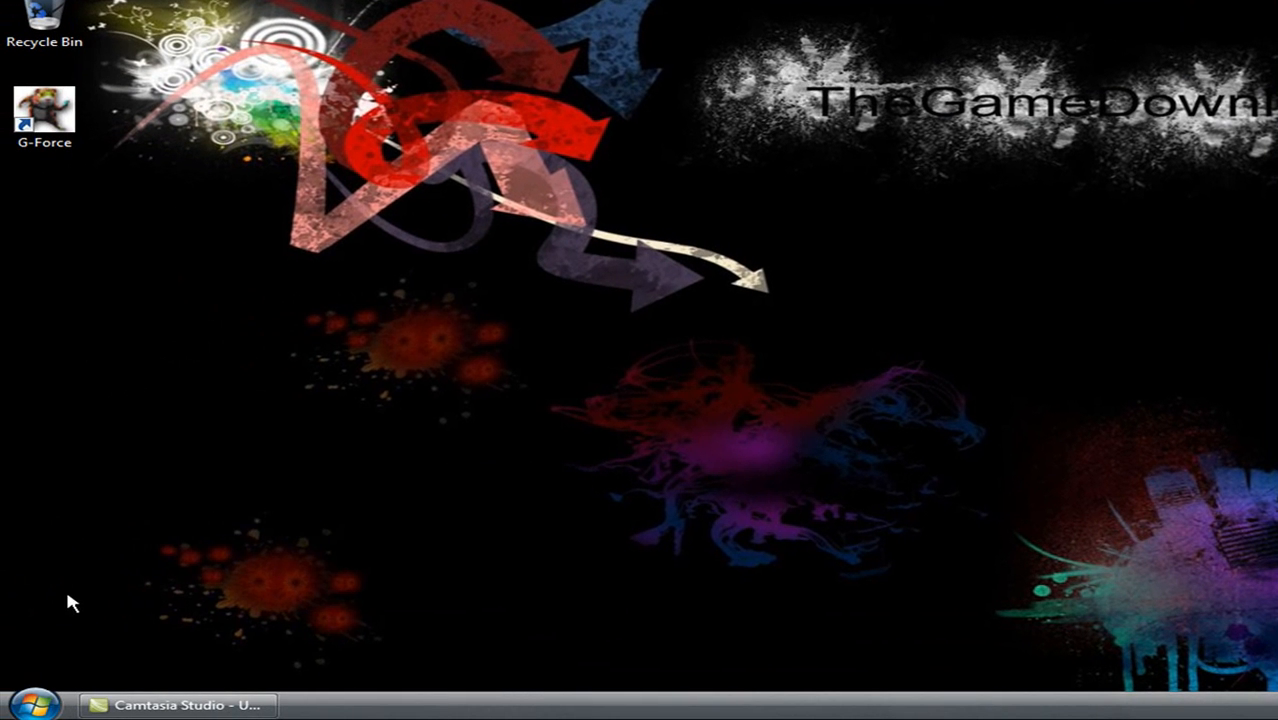
Browse Computer to C:\Program Files\G-Force to confirm the game files, then close Explorer
left_click(36, 704)
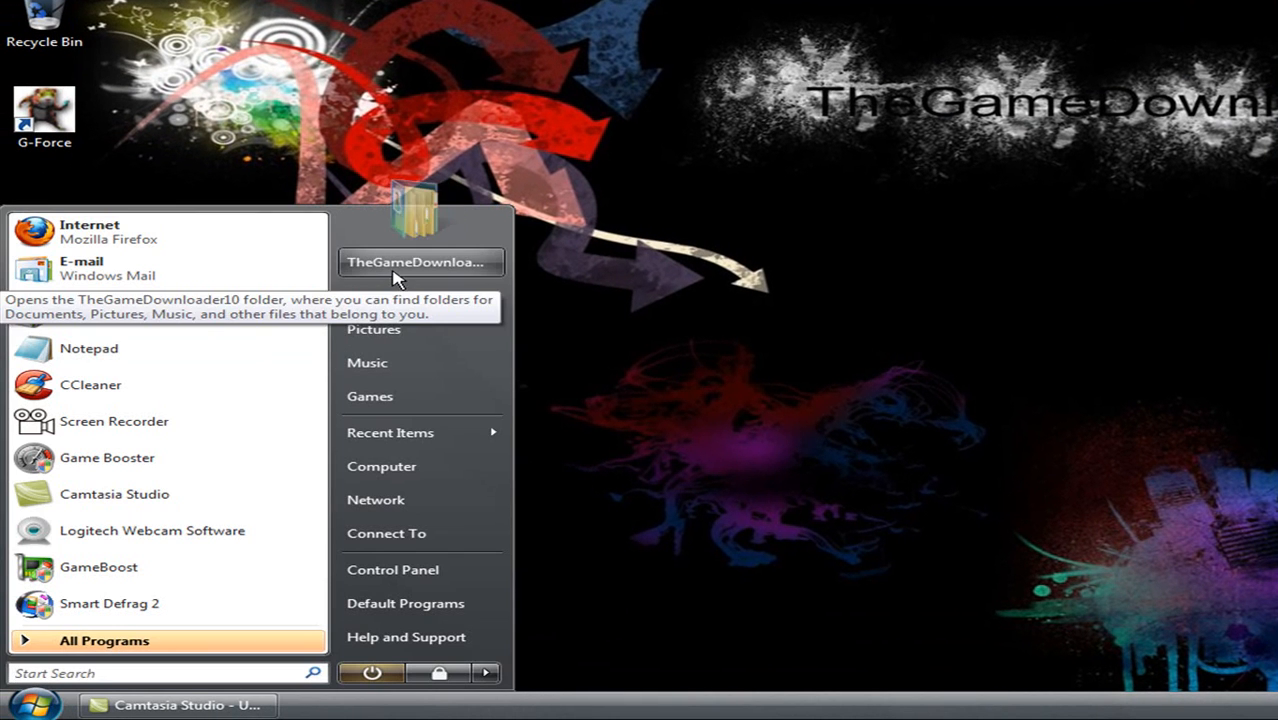
left_click(380, 466)
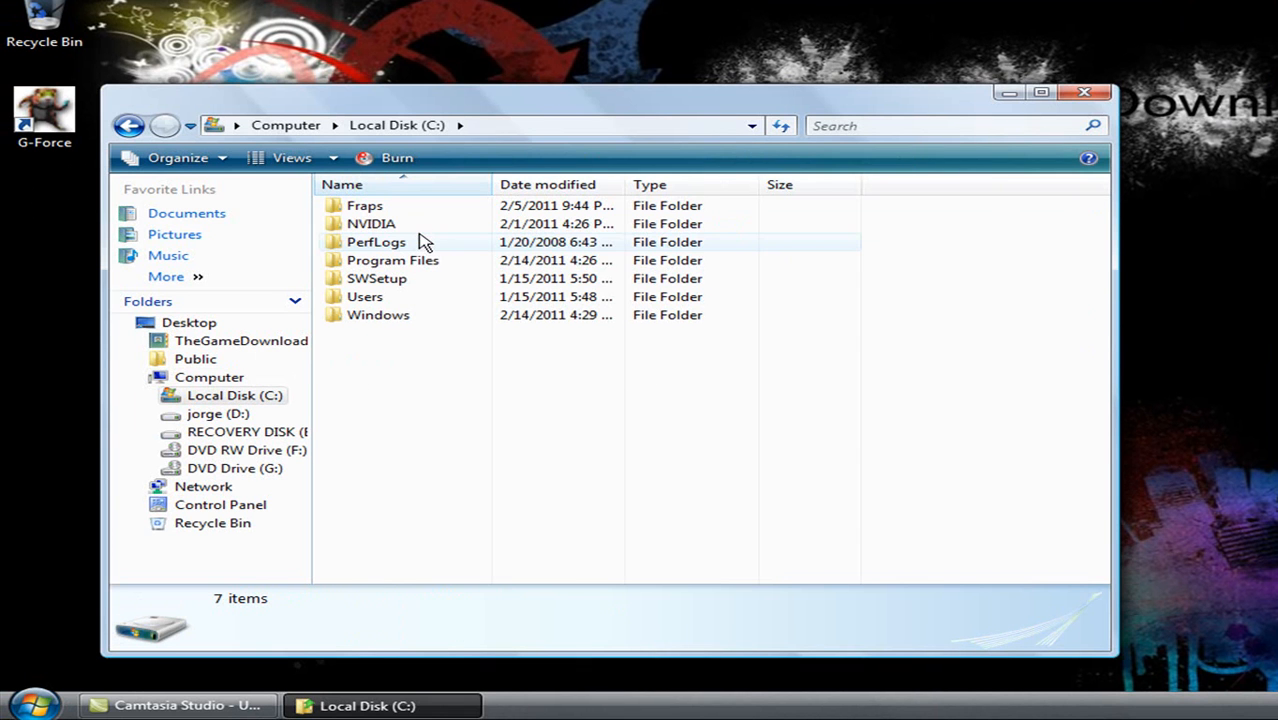
double_click(392, 260)
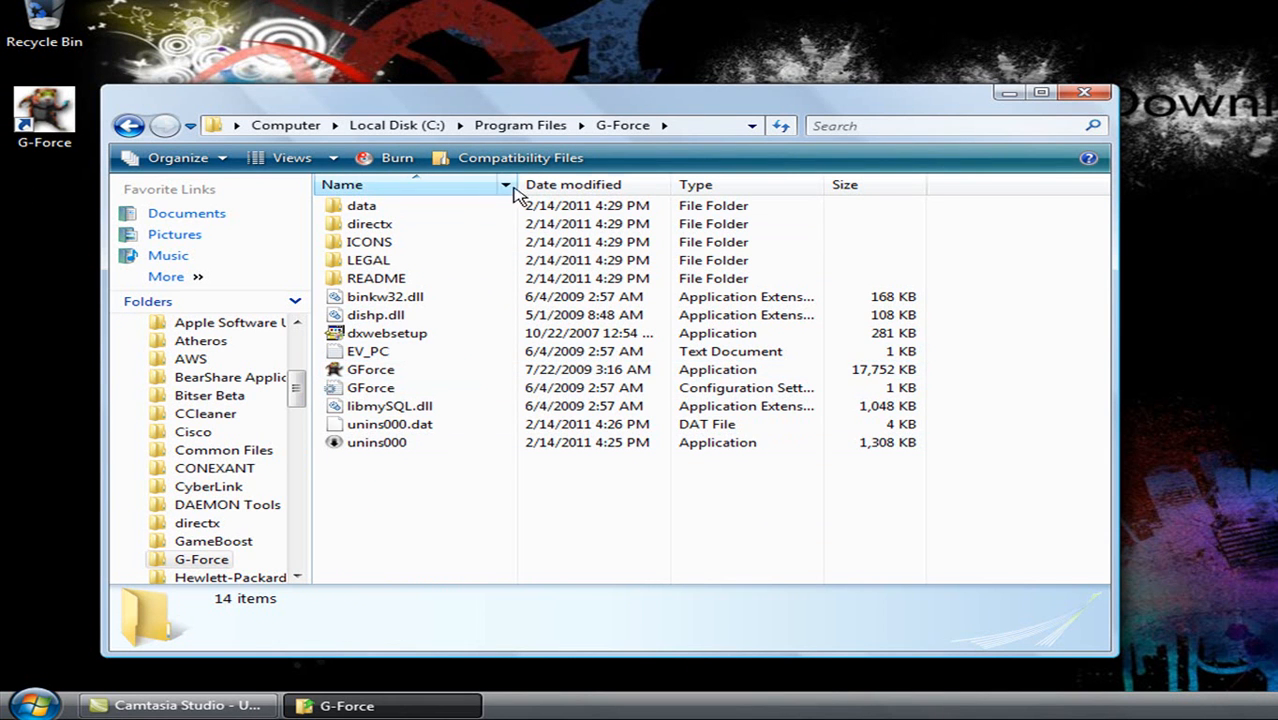
left_click(1084, 92)
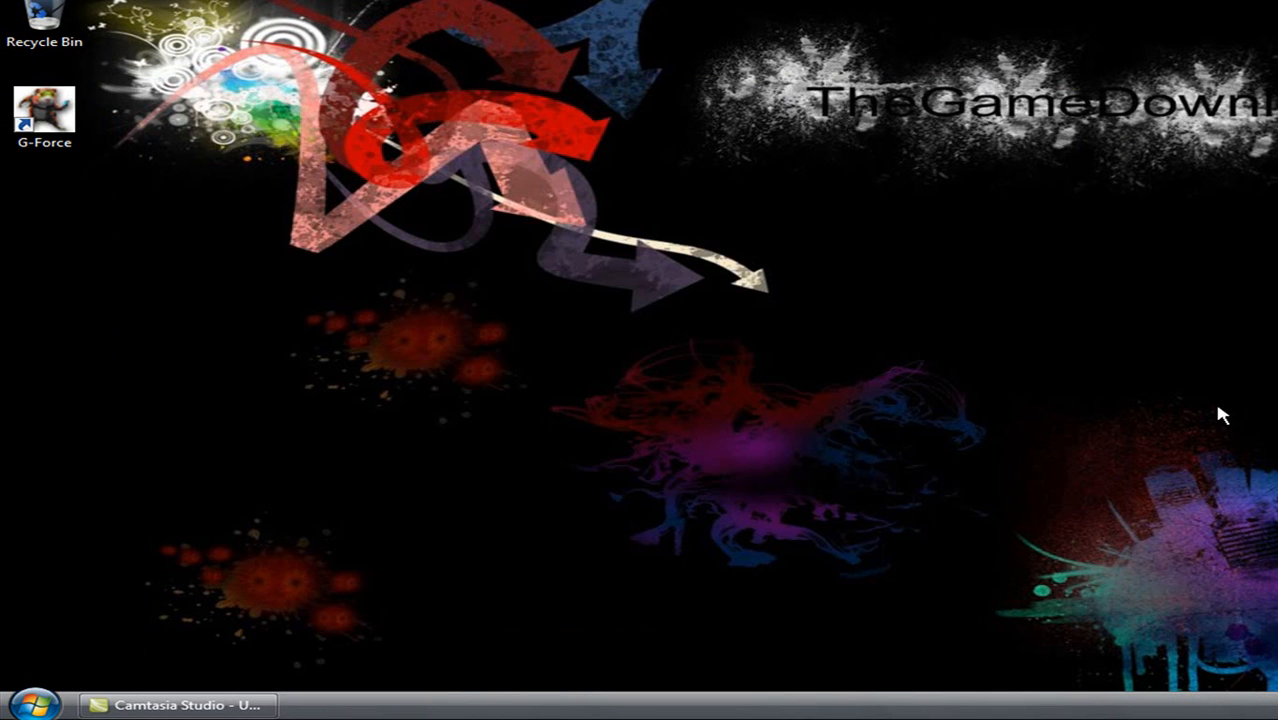